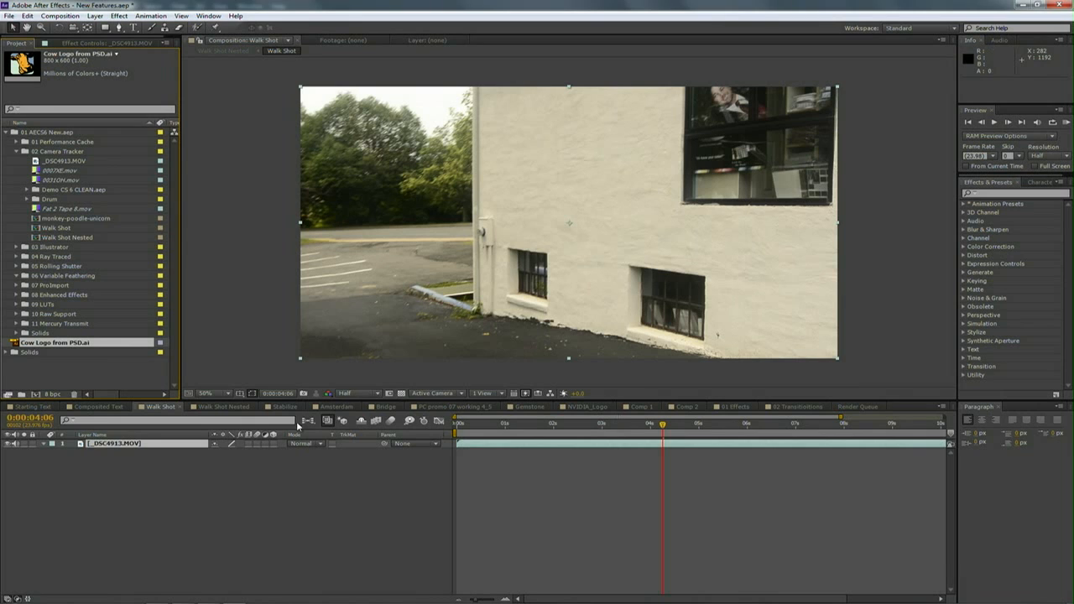
Open the _DSC4913.MOV walk-shot layer in its own Layer viewer.
click(113, 443)
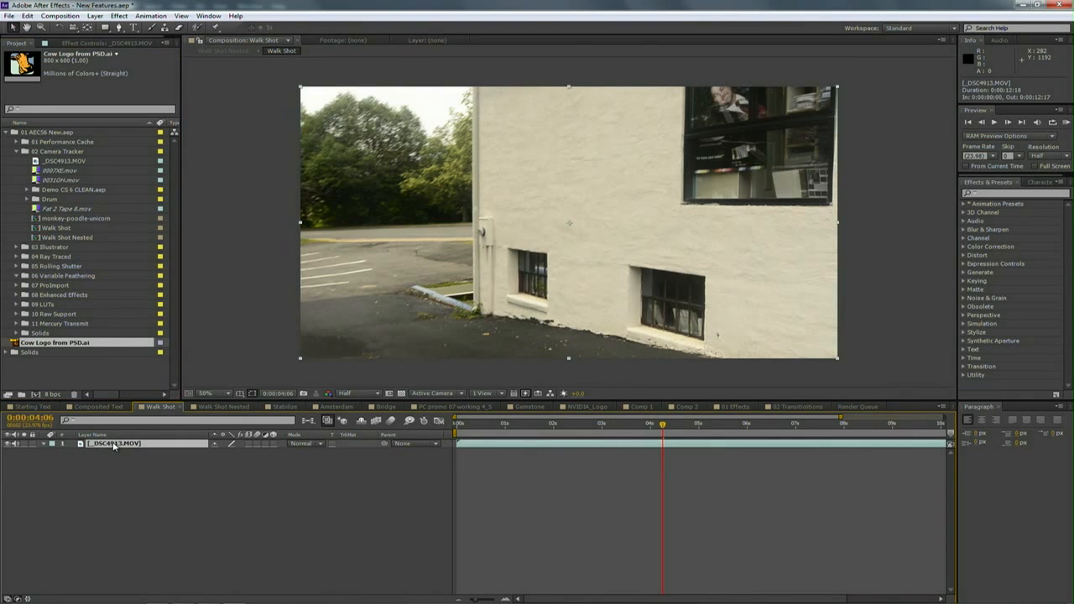
double_click(113, 443)
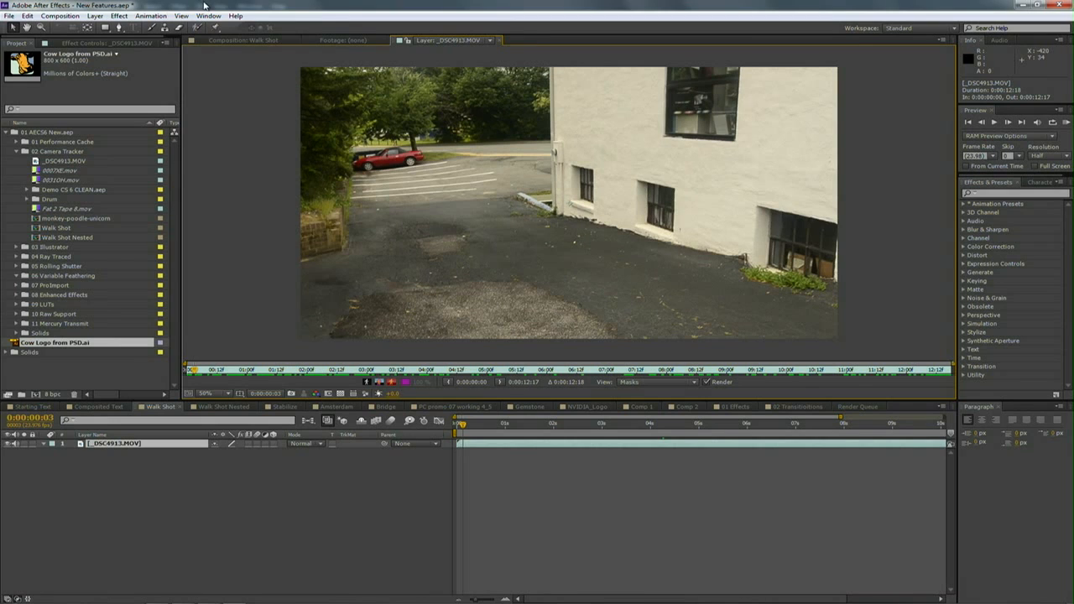
Show the Tracker panel from the Window menu.
click(208, 15)
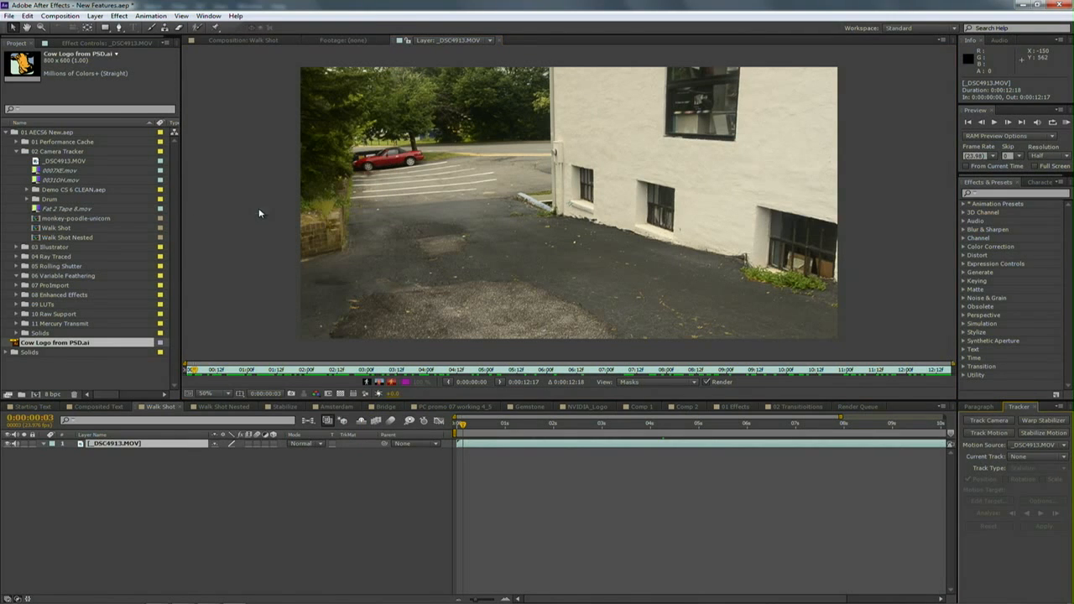
mouse_move(1008, 430)
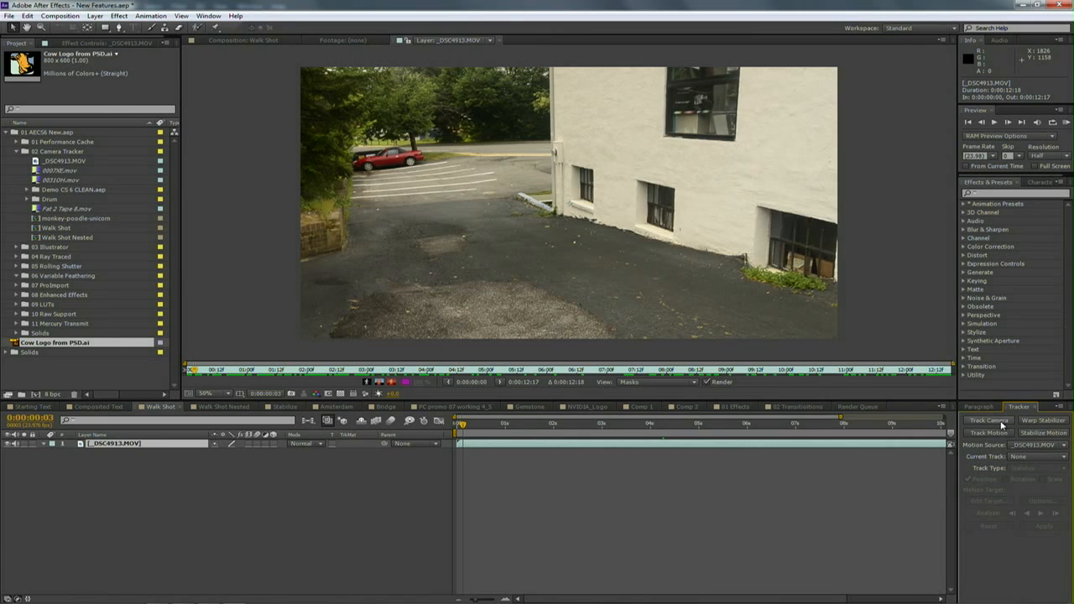
Start Track Camera to apply 3D Camera Tracker to the walk-shot clip.
click(988, 420)
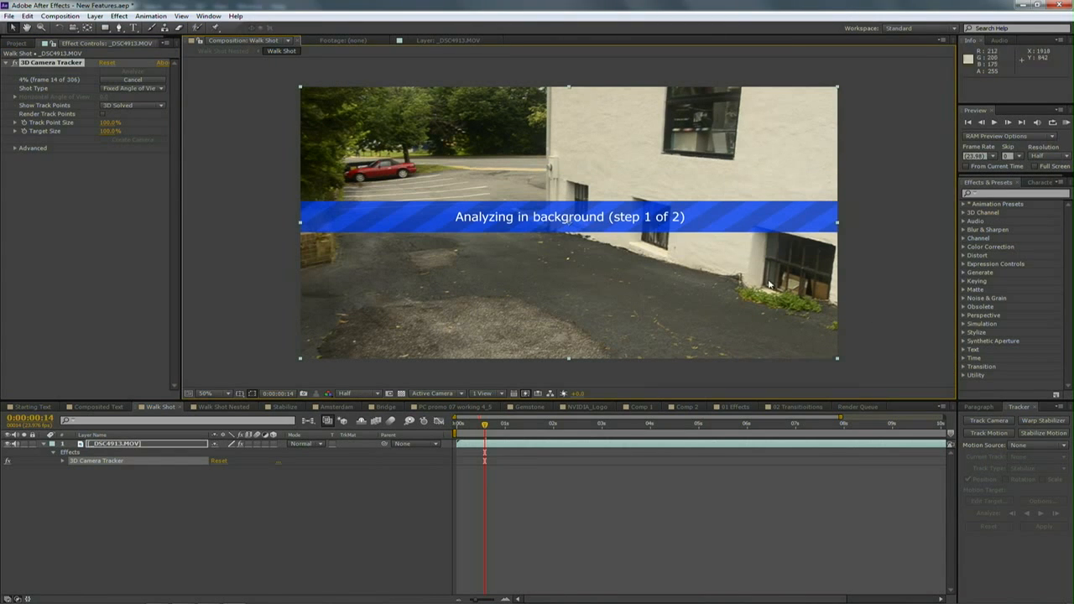
mouse_move(613, 234)
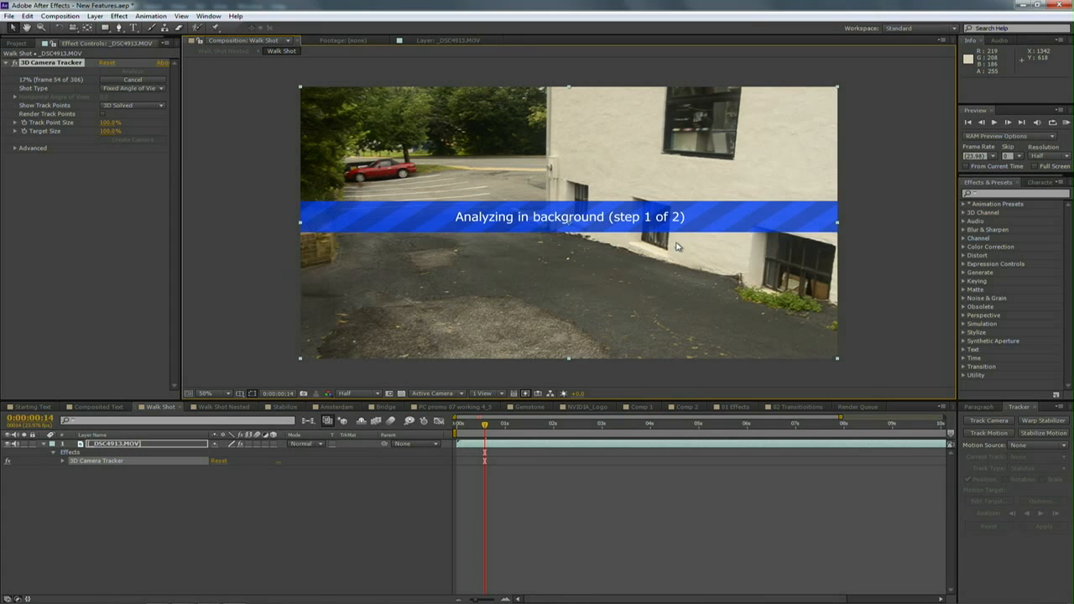
mouse_move(667, 244)
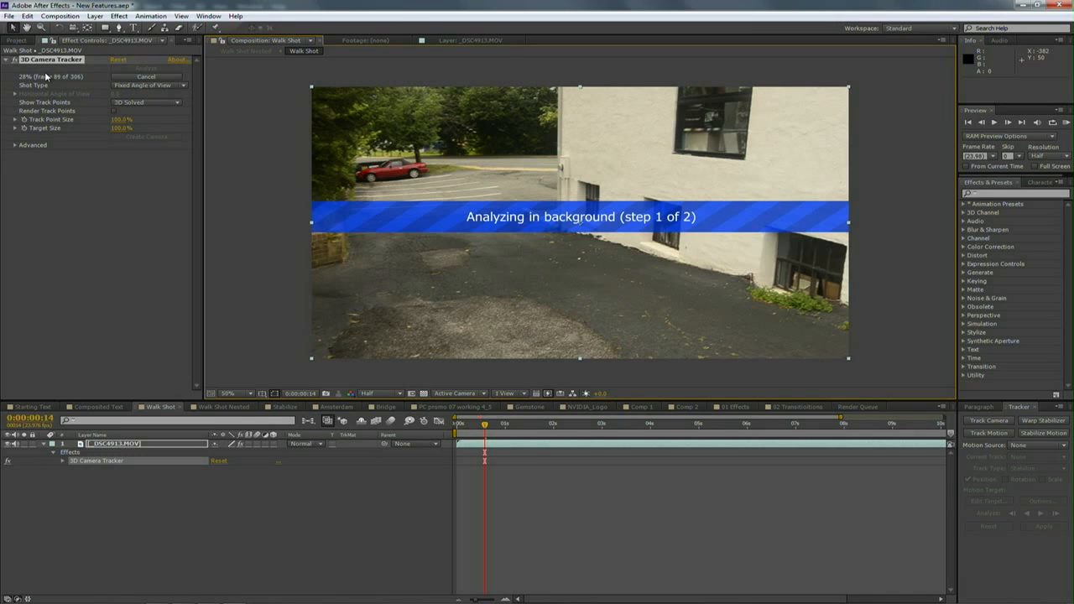
click(147, 85)
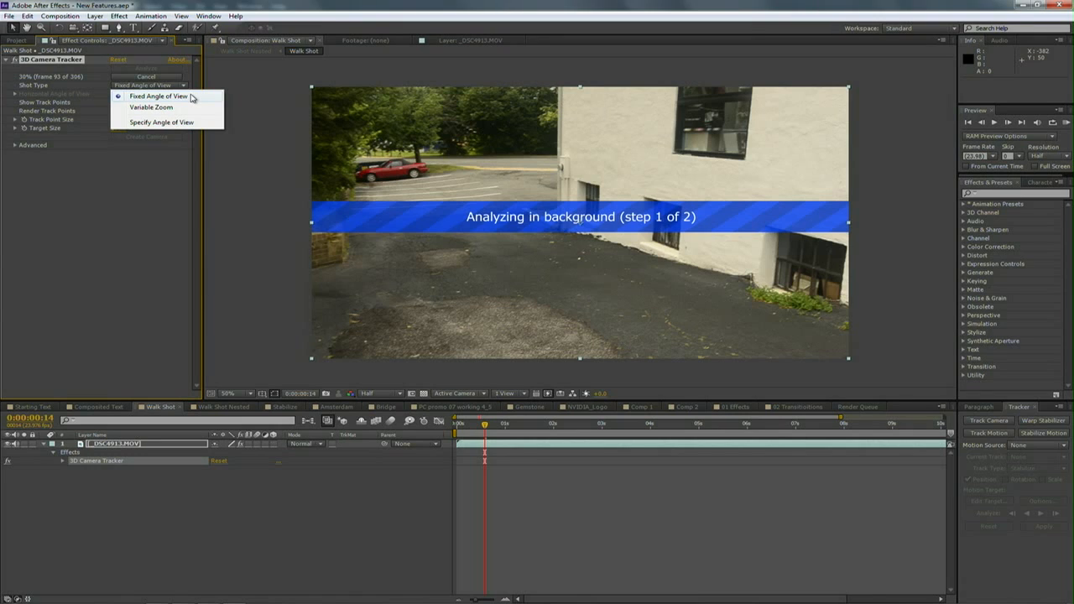
mouse_move(190, 103)
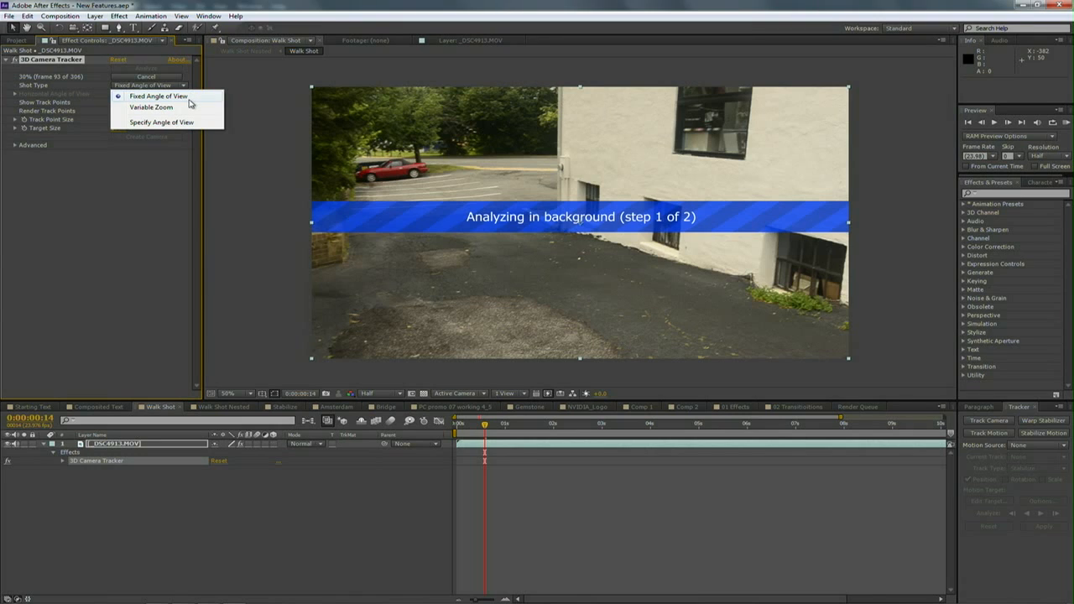
mouse_move(152, 106)
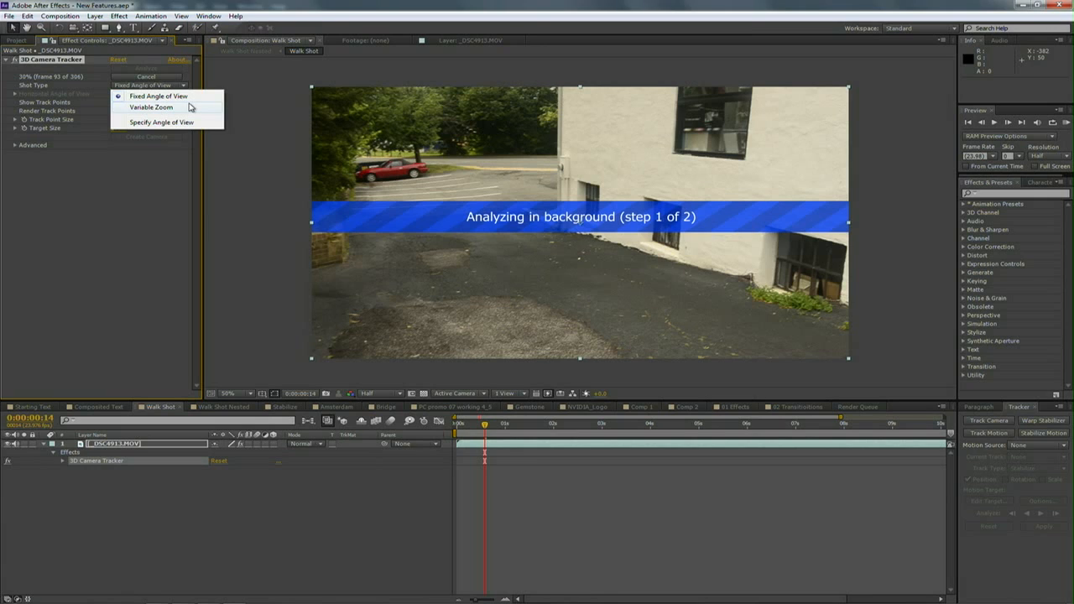
mouse_move(188, 123)
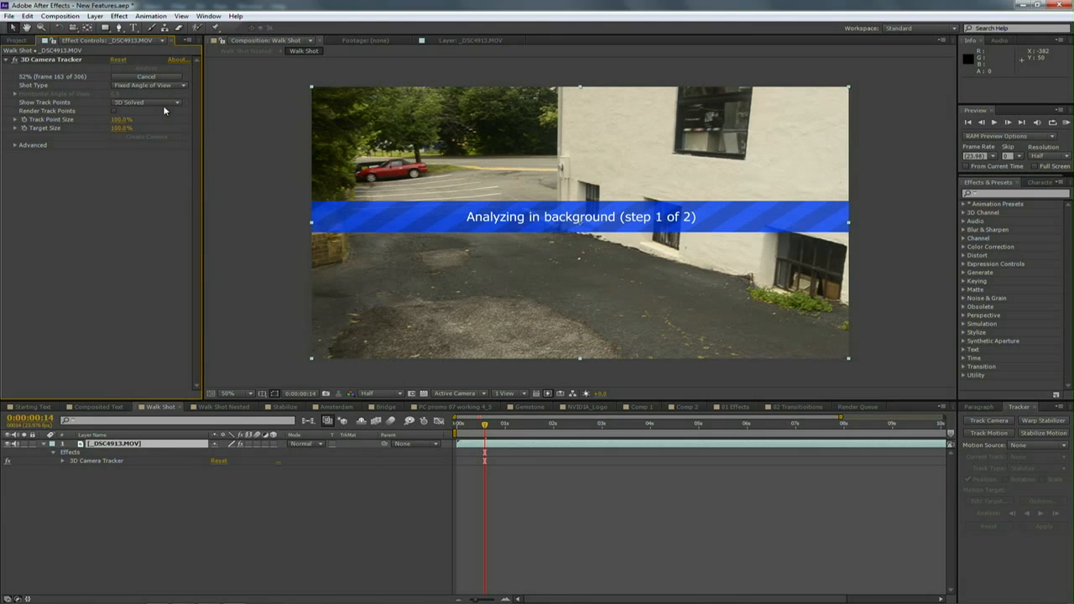
click(148, 102)
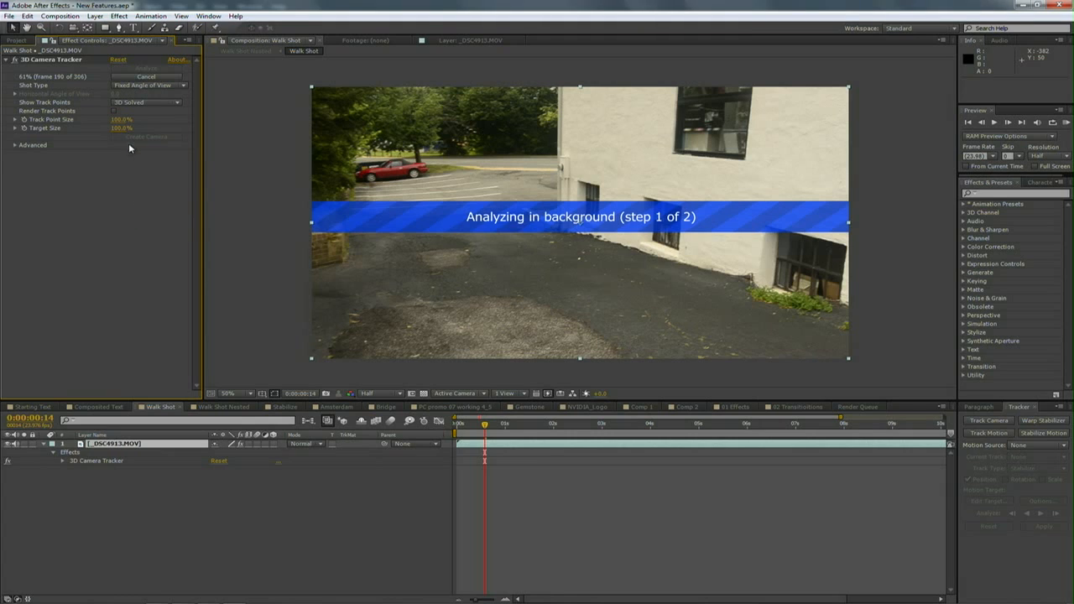
mouse_move(130, 117)
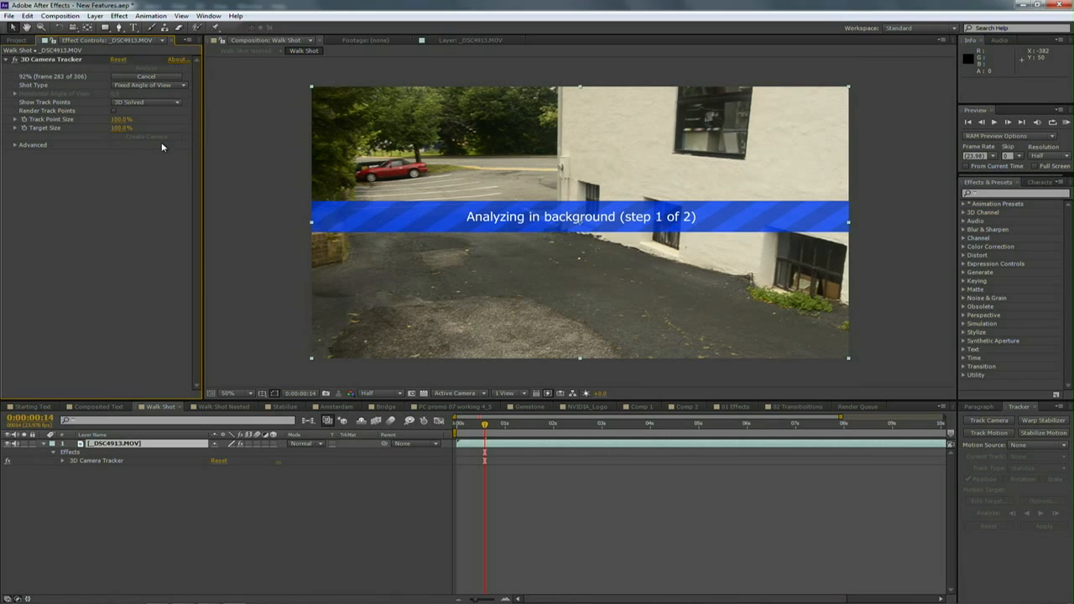
mouse_move(225, 266)
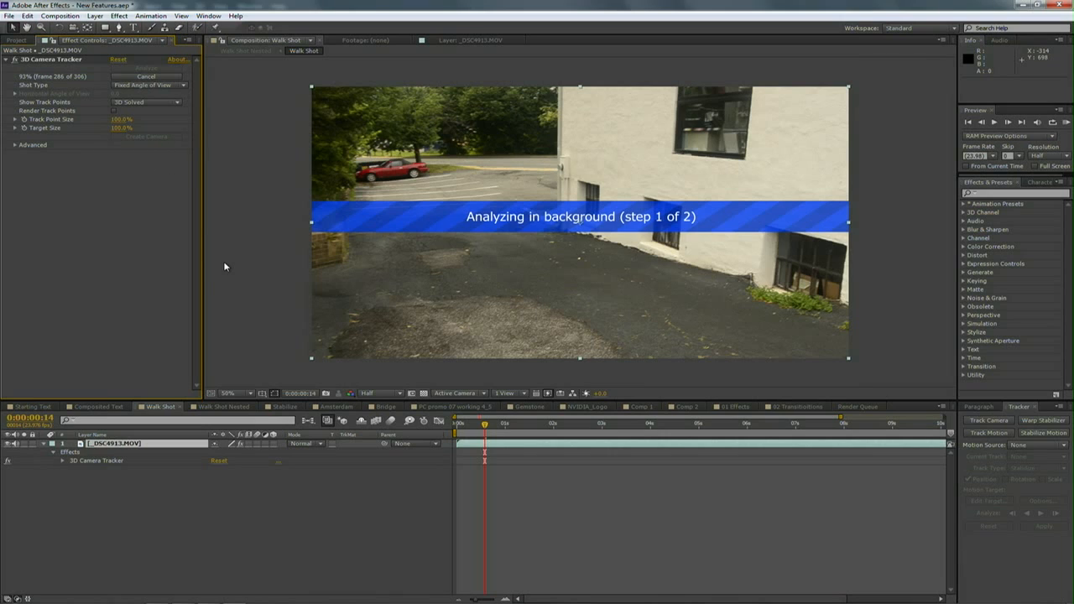
mouse_move(101, 482)
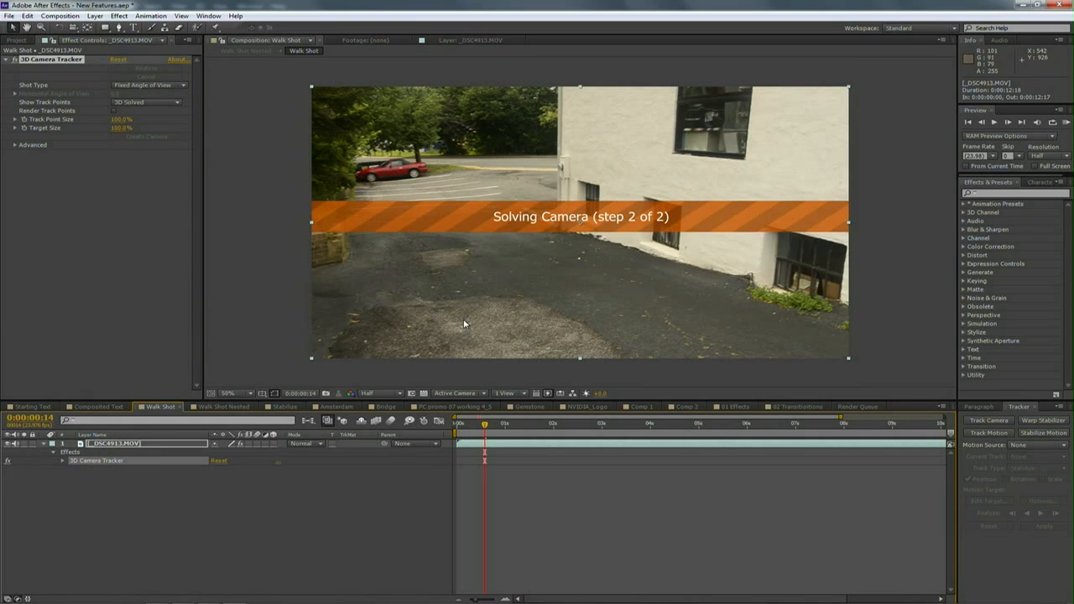
mouse_move(466, 311)
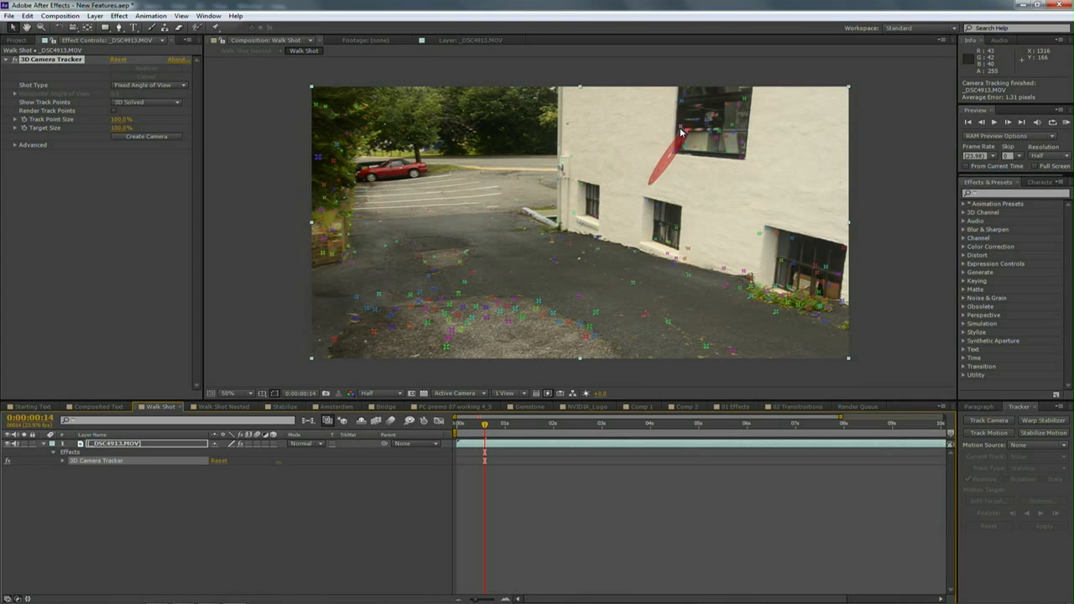
right_click(681, 132)
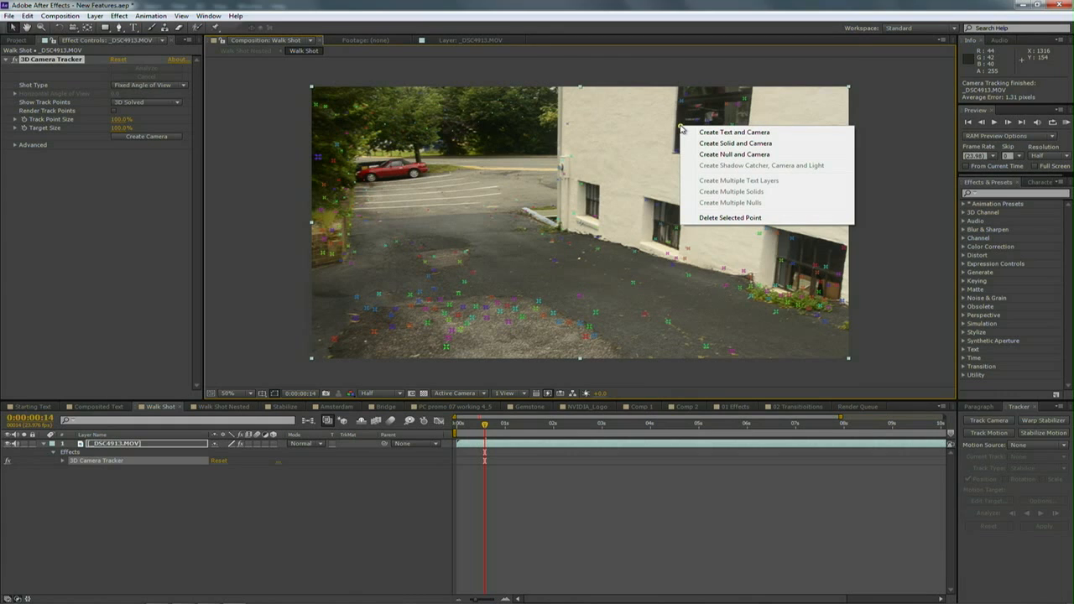
mouse_move(602, 128)
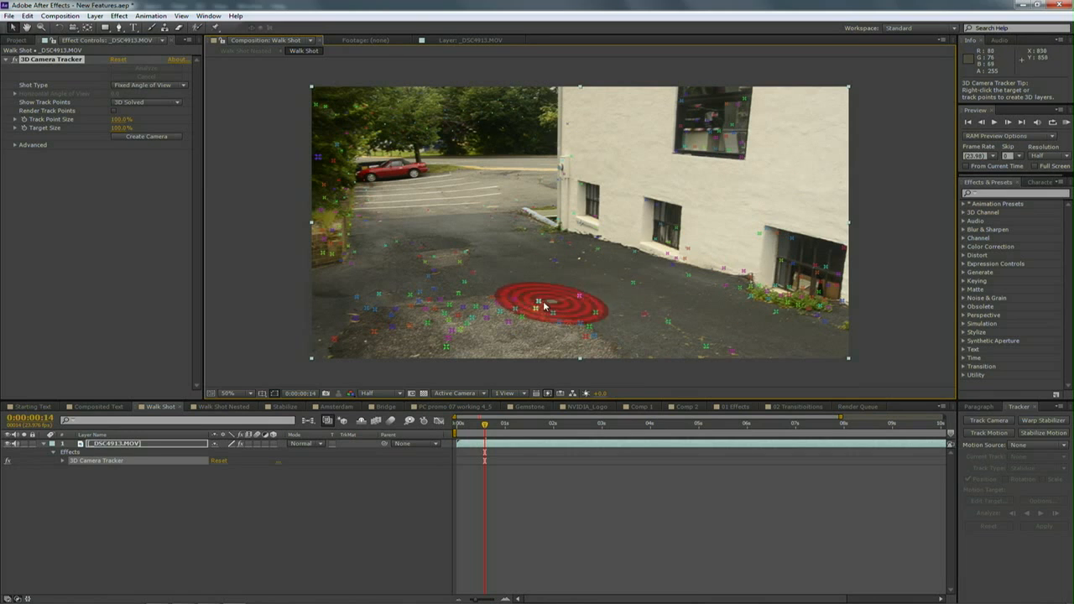
drag(550, 306, 474, 312)
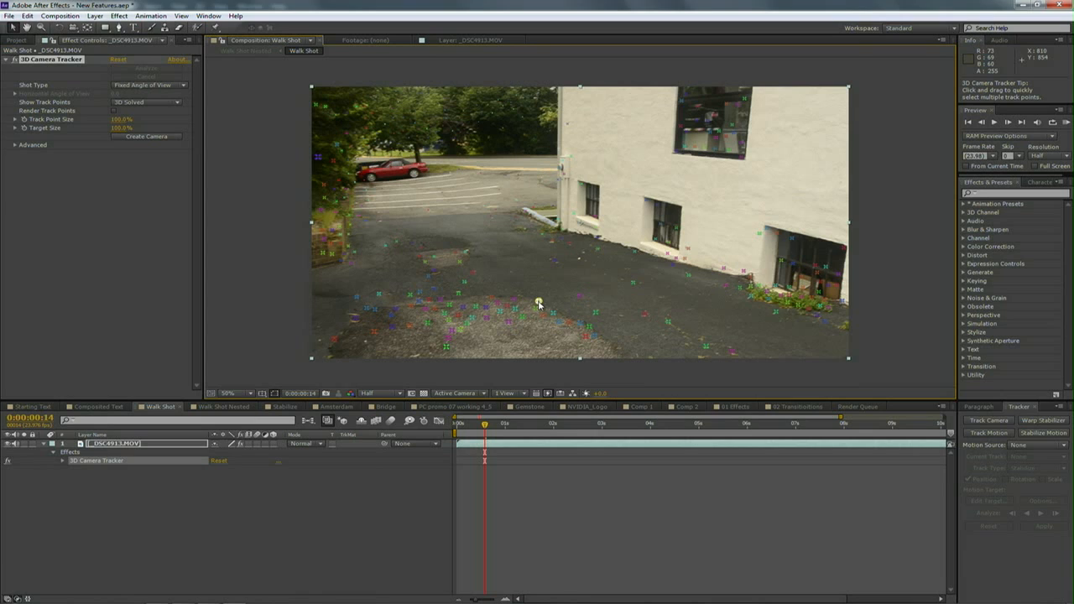
Select track points on the pavement in front of the building.
click(525, 317)
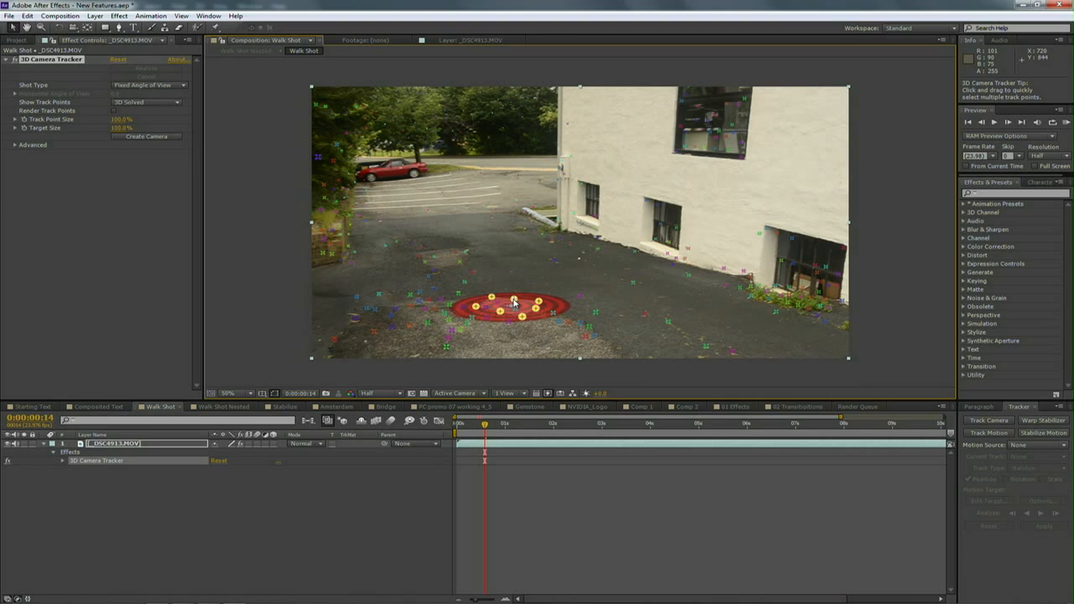
mouse_move(547, 311)
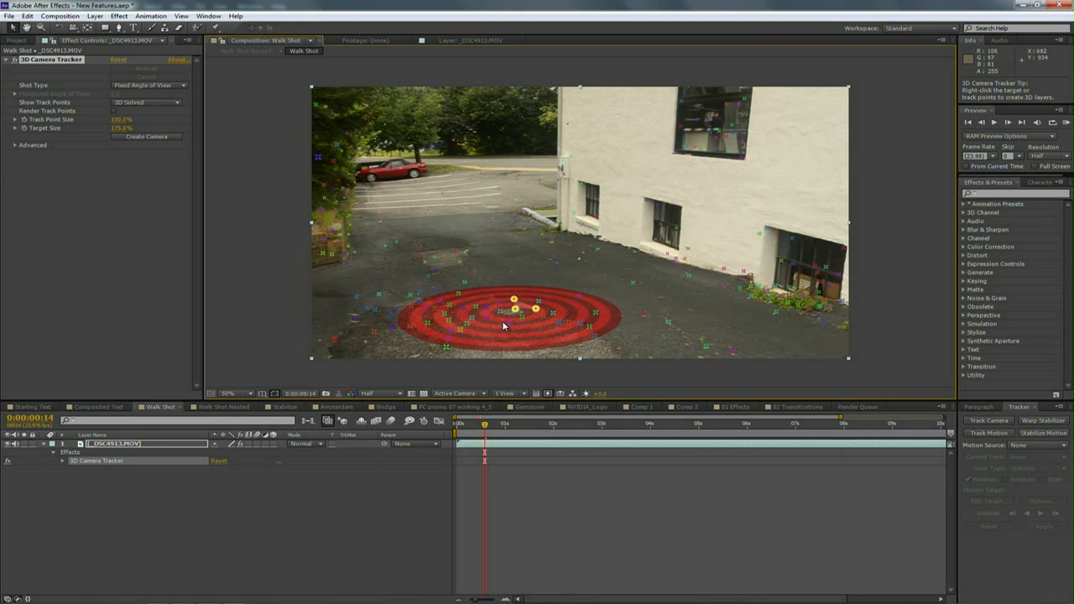
mouse_move(509, 318)
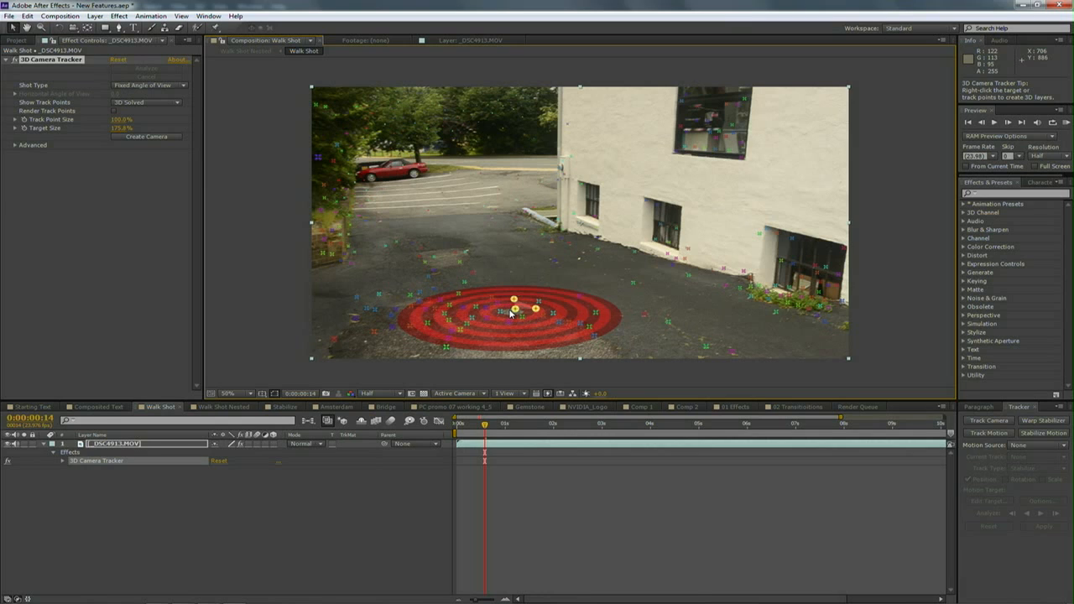
Create a ground-aligned solid and tracking camera from the selected track points.
right_click(515, 311)
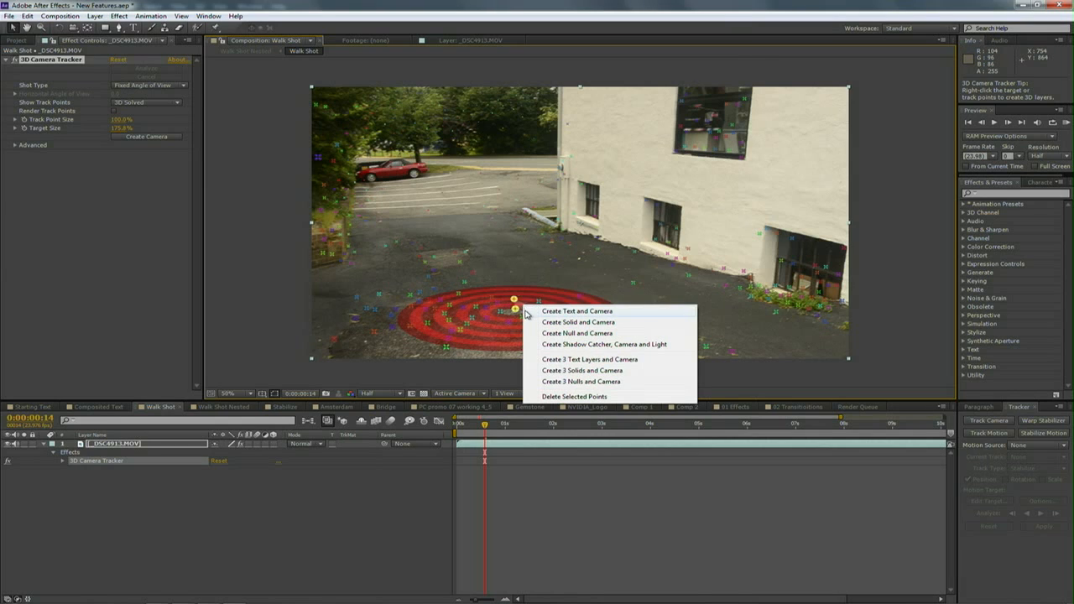
mouse_move(564, 325)
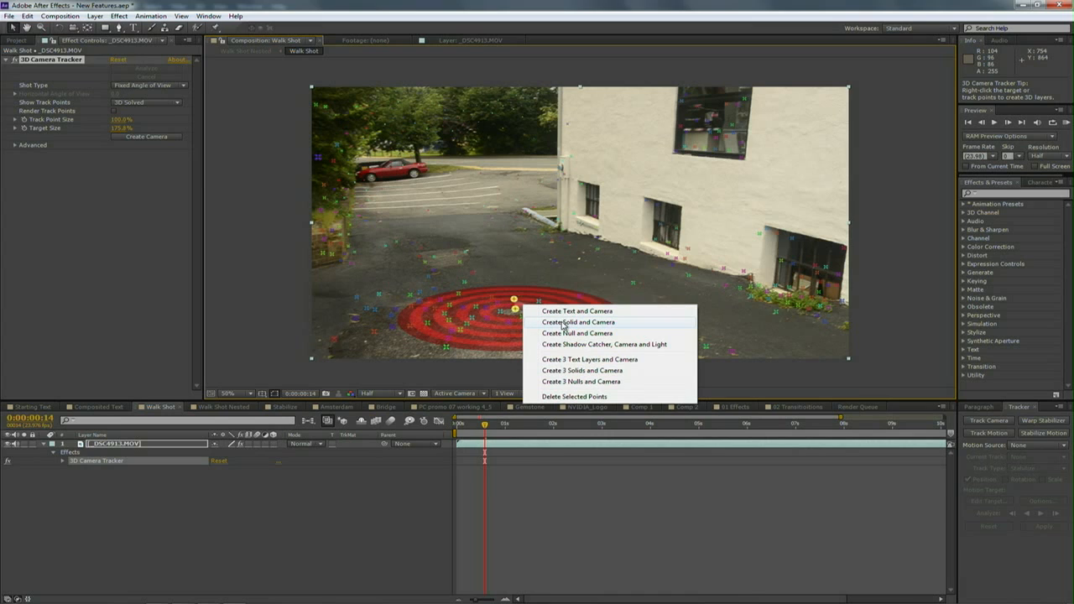
click(577, 322)
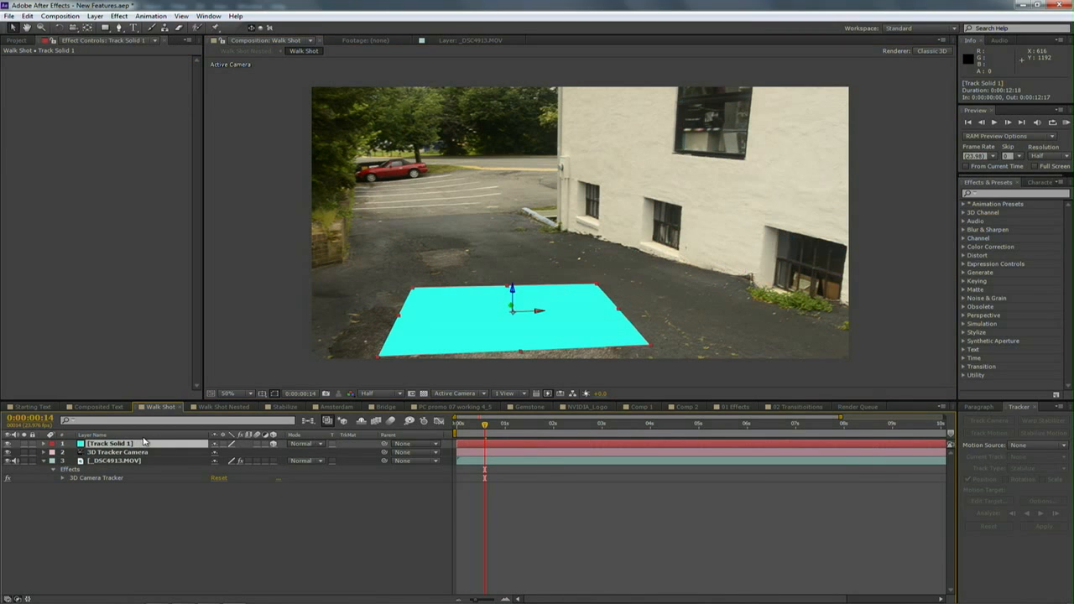
mouse_move(483, 426)
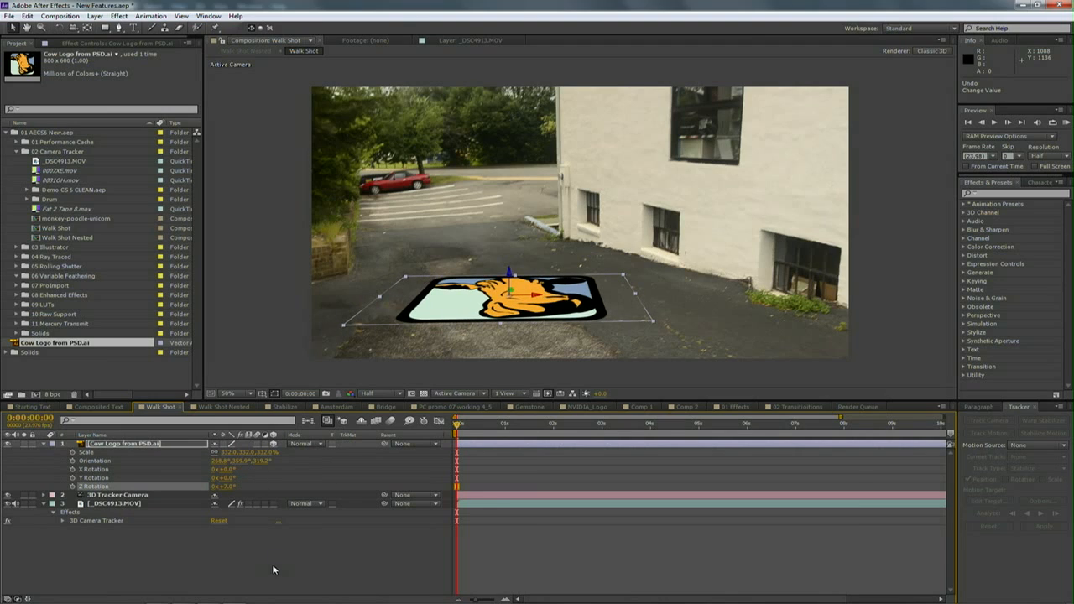
Open the blending mode menu for the cow logo layer.
click(315, 443)
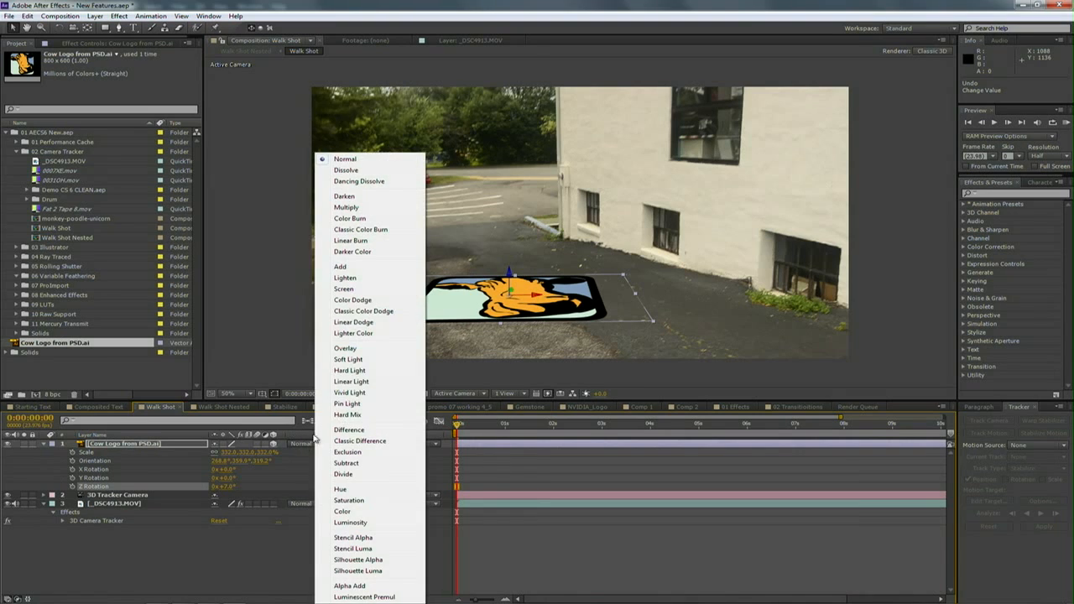
Set the cow logo to Overlay blend mode and start a RAM preview.
click(345, 348)
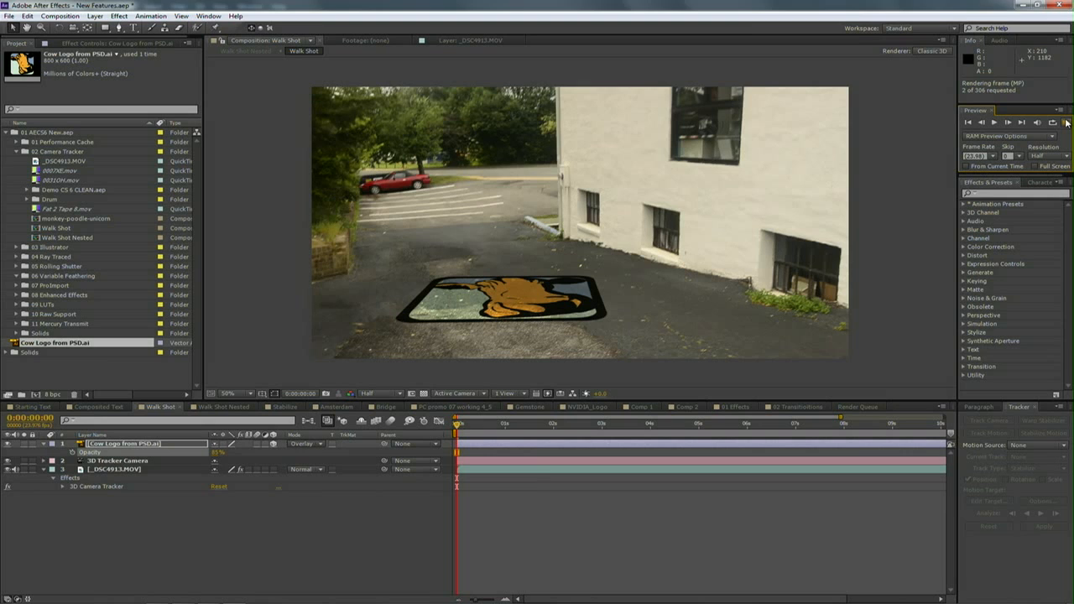
click(1007, 122)
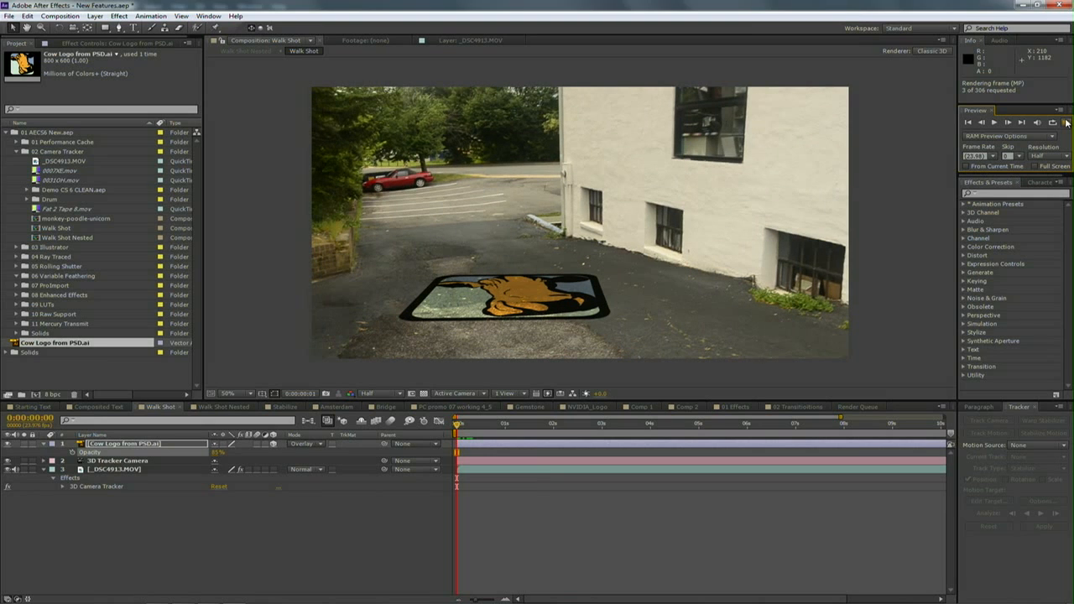